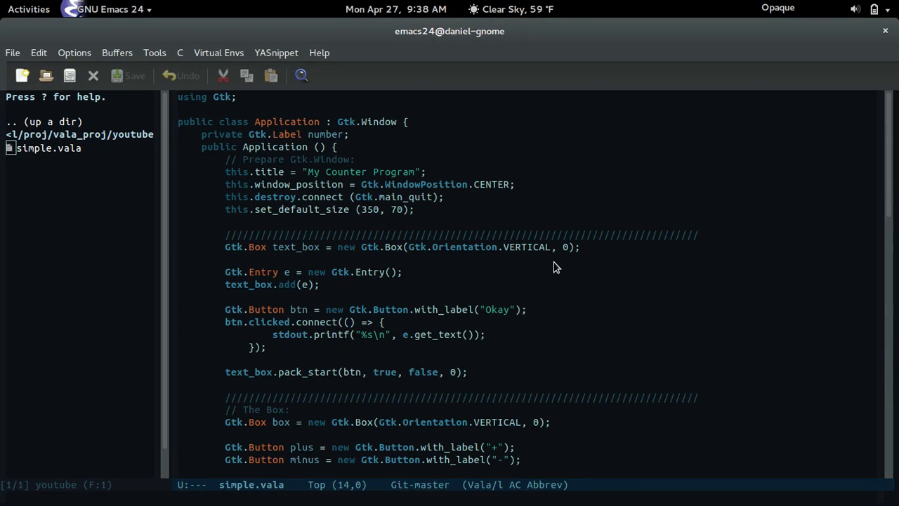
Mark the entry/Okay block in simple.vala, then create a new file input_box.vala with C-x C-f.
drag(225, 246, 468, 372)
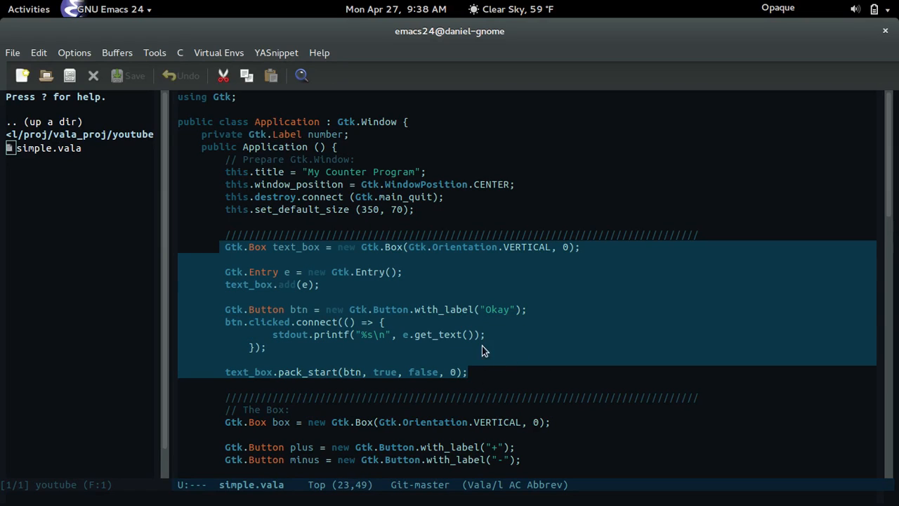
mouse_move(370, 285)
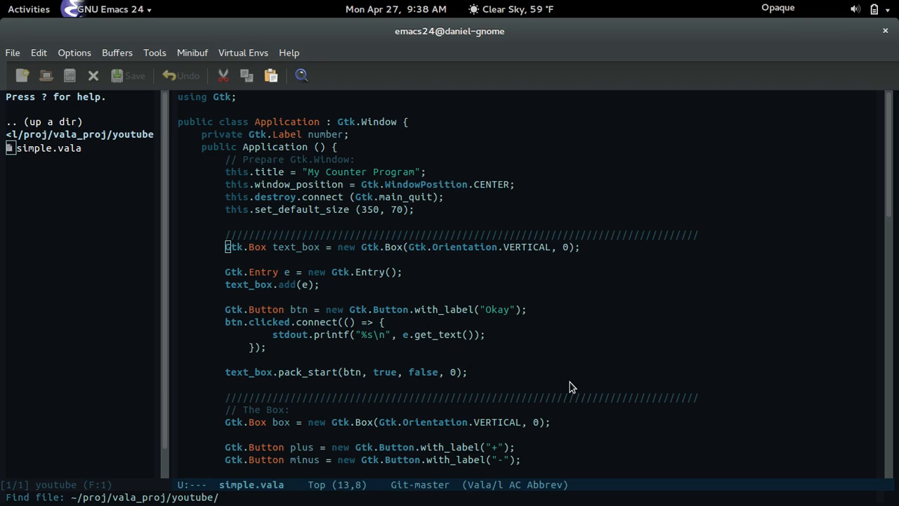
text(inpuu)
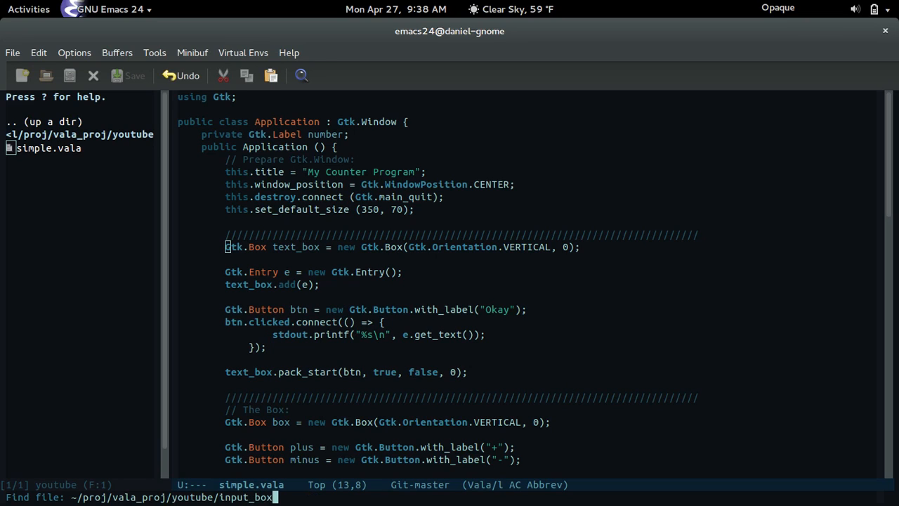
key(Return)
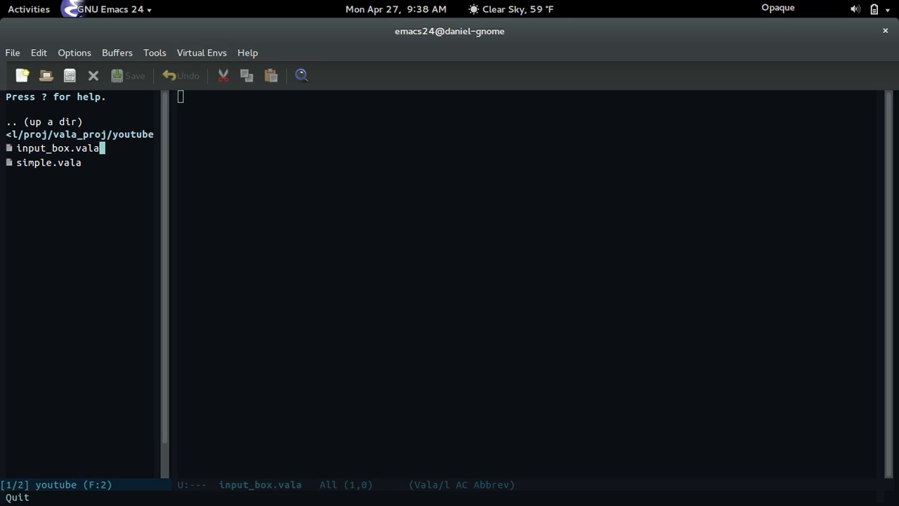
Write 'using Gtk;' and an empty 'namespace MyInputBox { }' block in input_box.vala and save.
text(using)
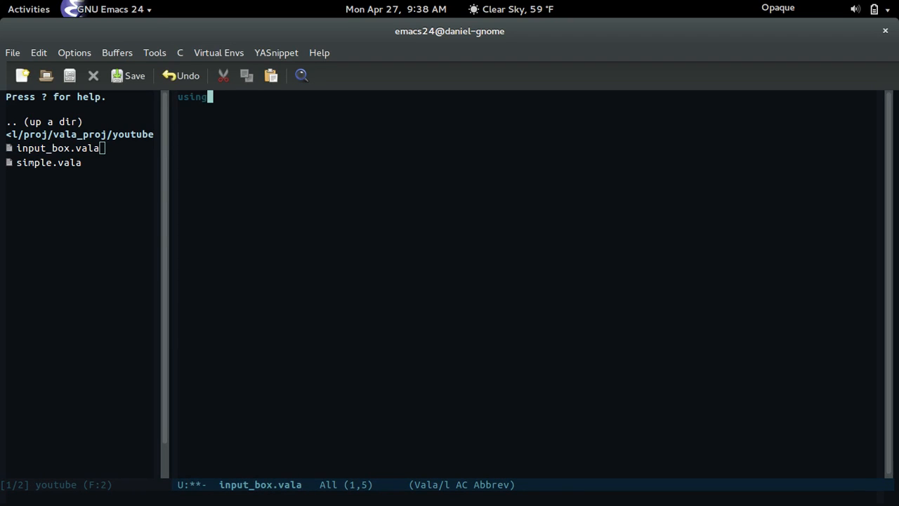
text(Gt;)
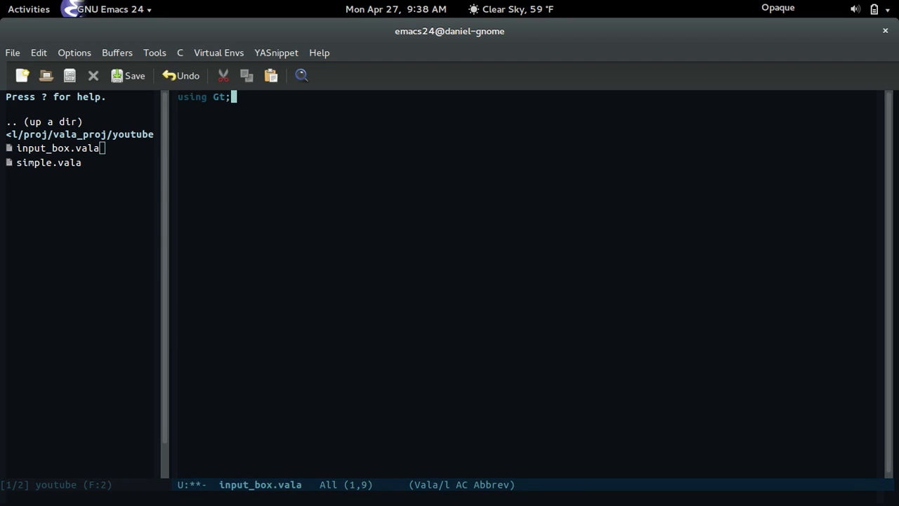
click(180, 75)
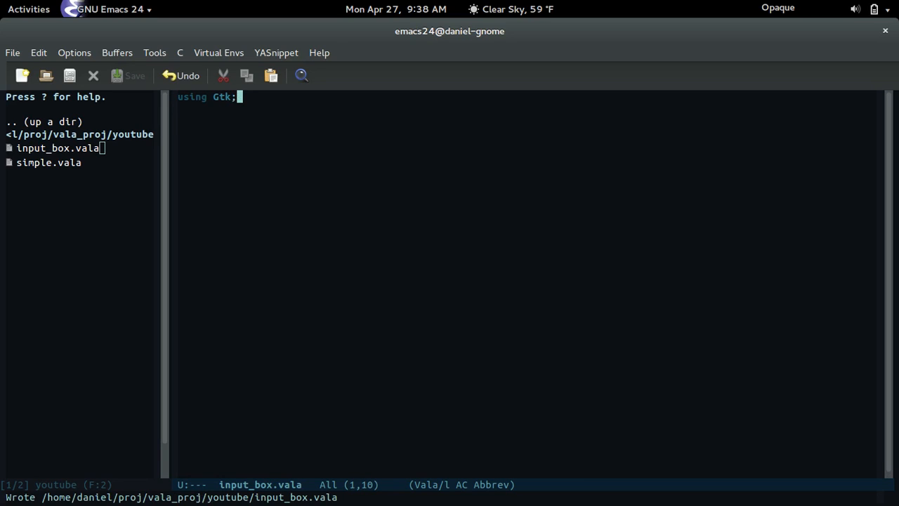
text(name)
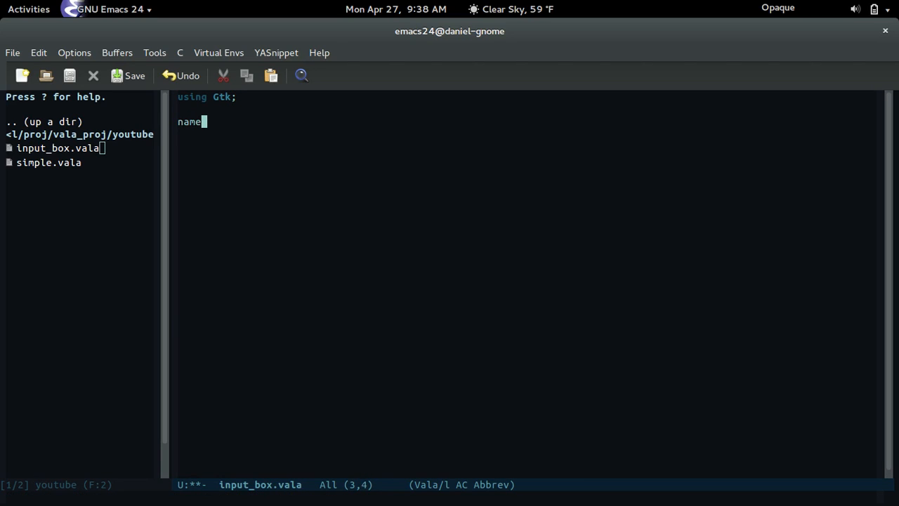
text(space My)
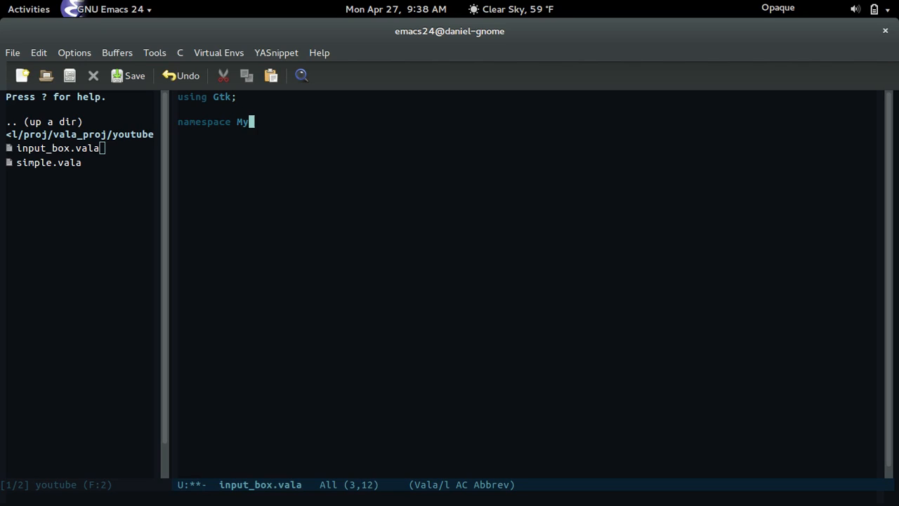
text(InputBox {)
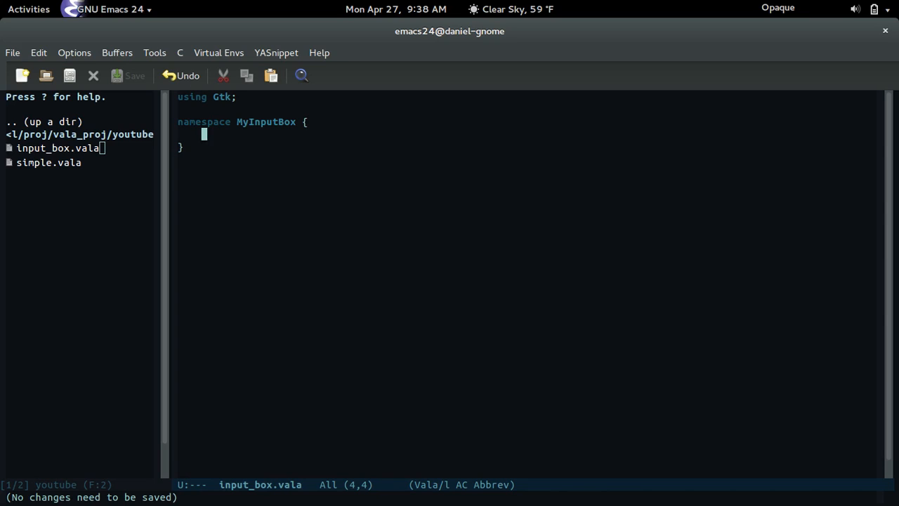
Expand the YASnippet class template into 'class InputBox : Gtk.Box'.
text(cl)
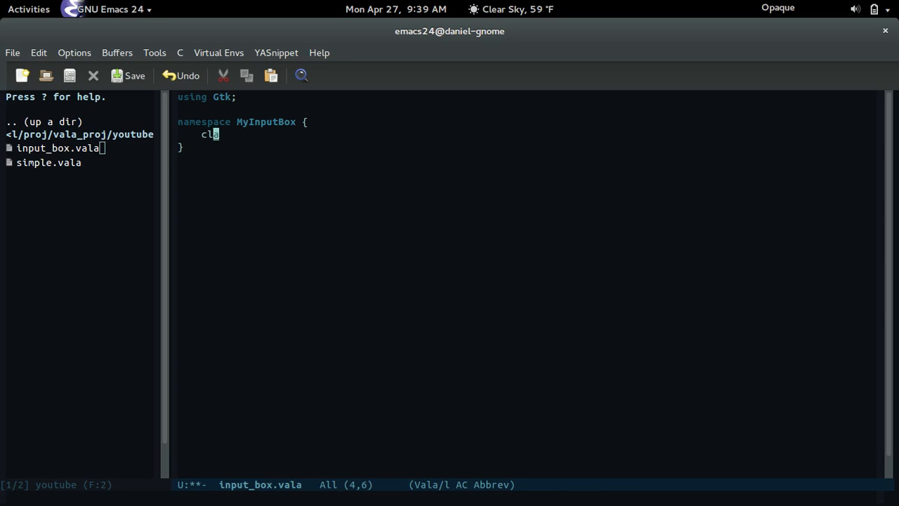
key(Tab)
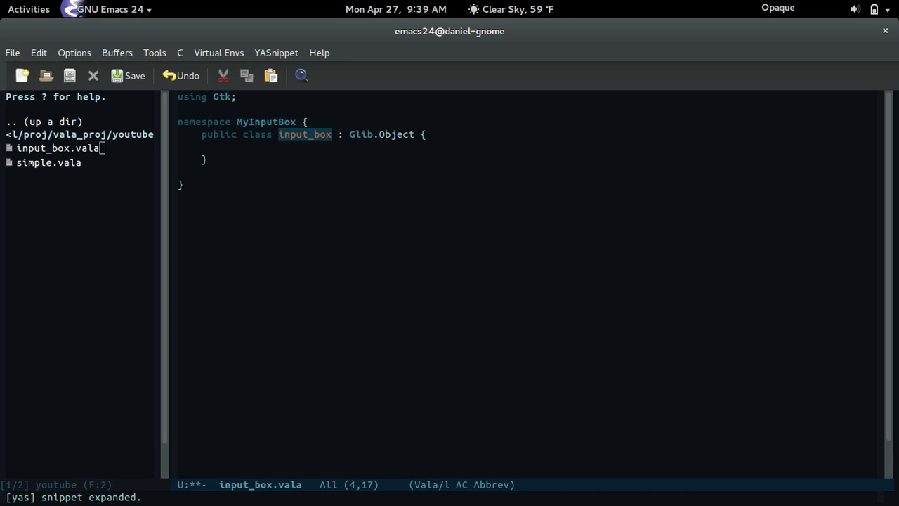
text(Input)
click(383, 135)
text(Gt)
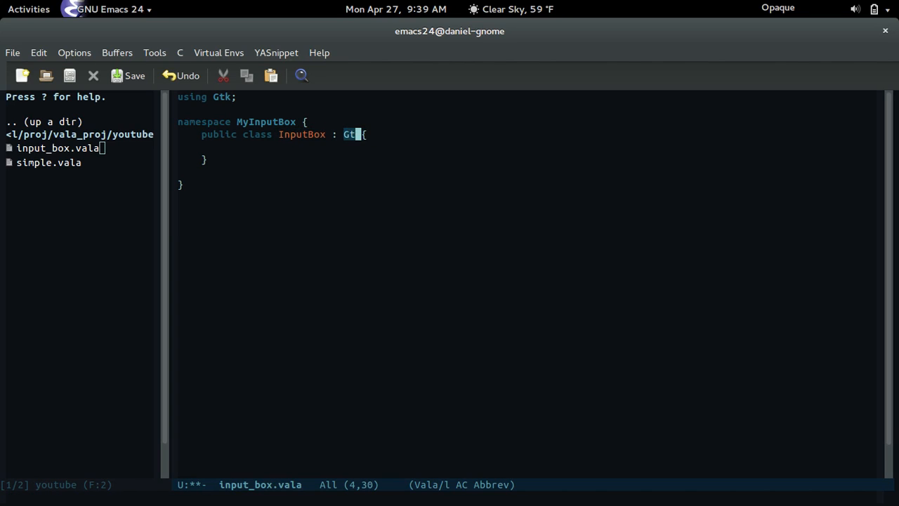
text(k.)
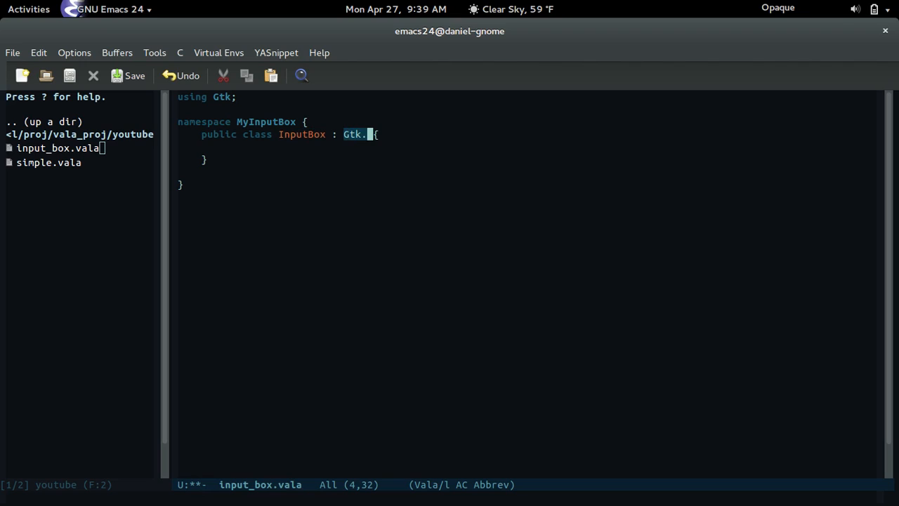
text(Box)
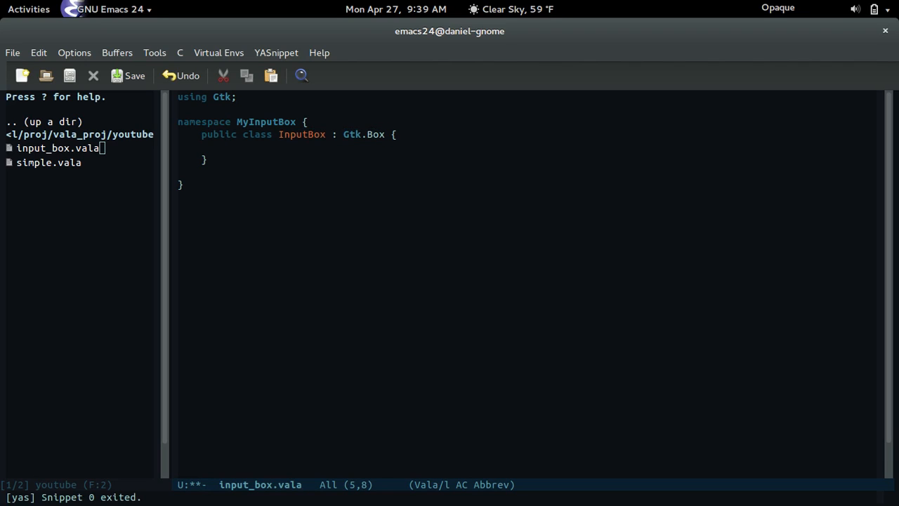
Add a constructor taking Gtk.Orientation or and int spacing, and save the file.
text(connect)
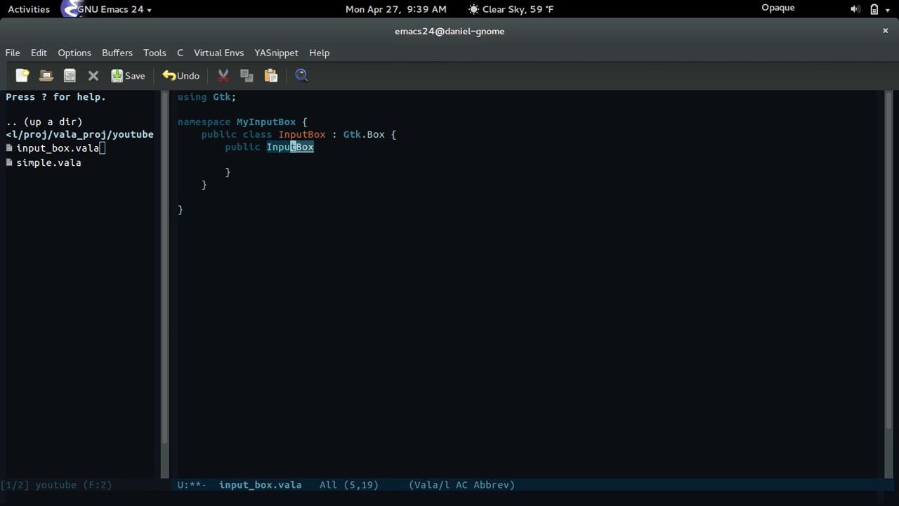
text(() {)
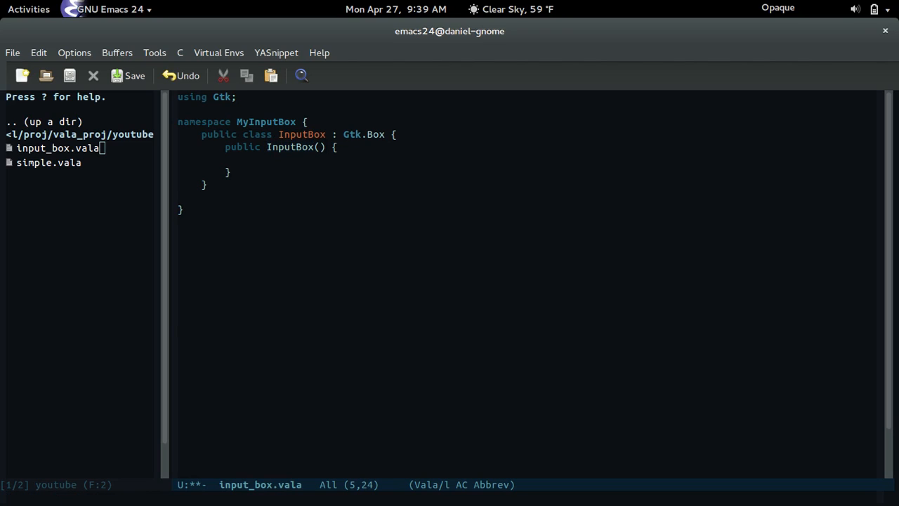
text(Gtk)
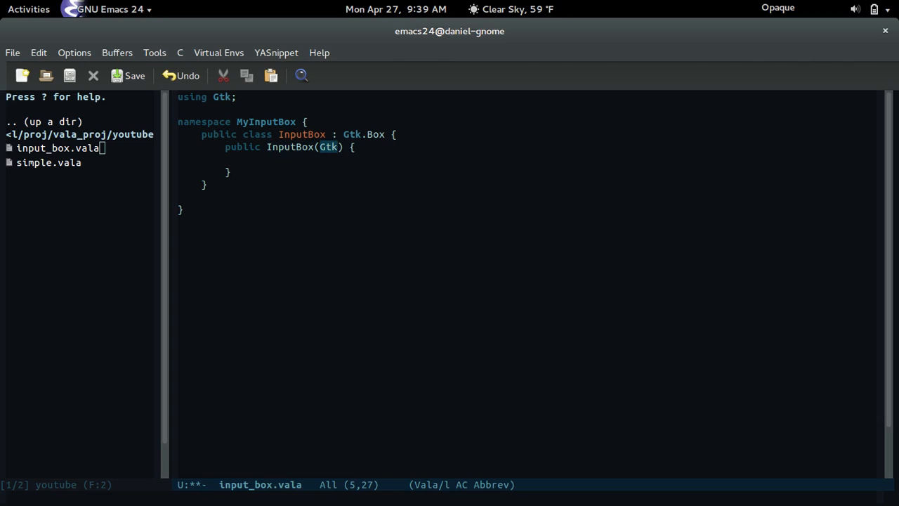
text(.Orientation orientation,)
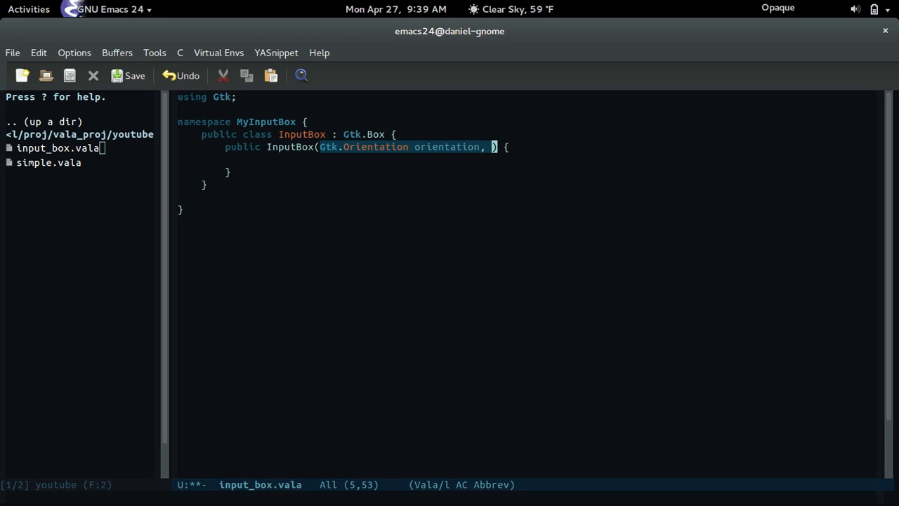
text(int)
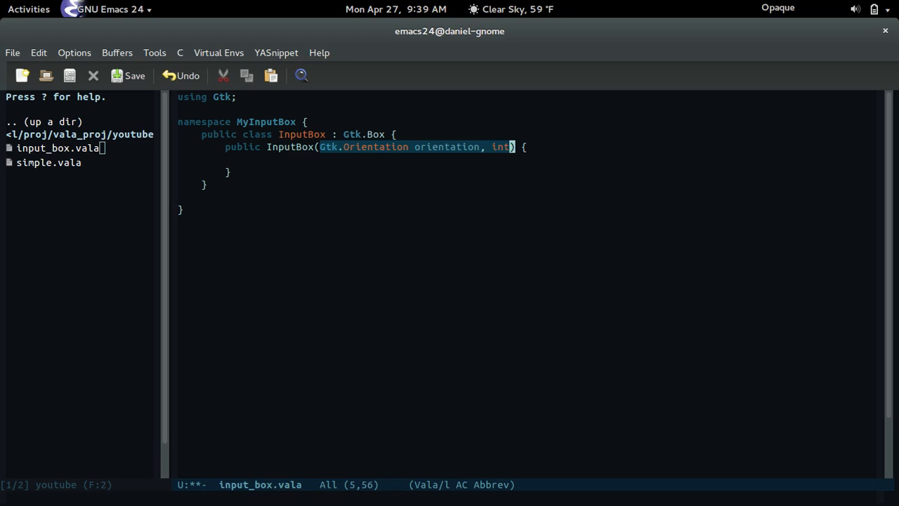
text(spacing)
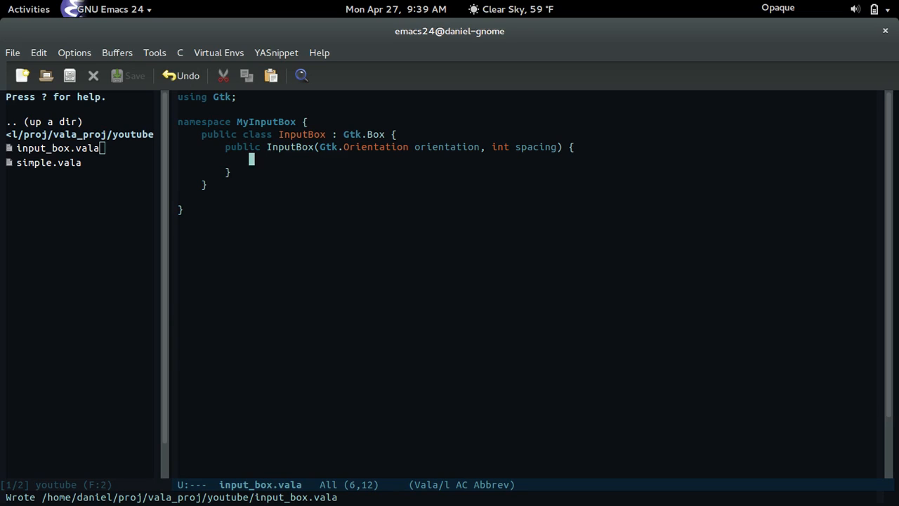
text(using Gt;)
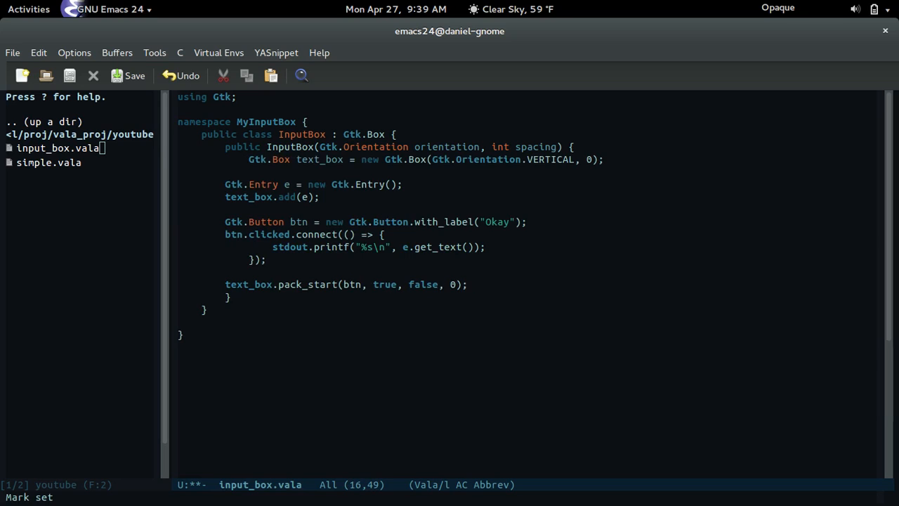
Kill the constructor's own 'Gtk.Box text_box = new Gtk.Box(...)' declaration line.
click(129, 76)
text(base)
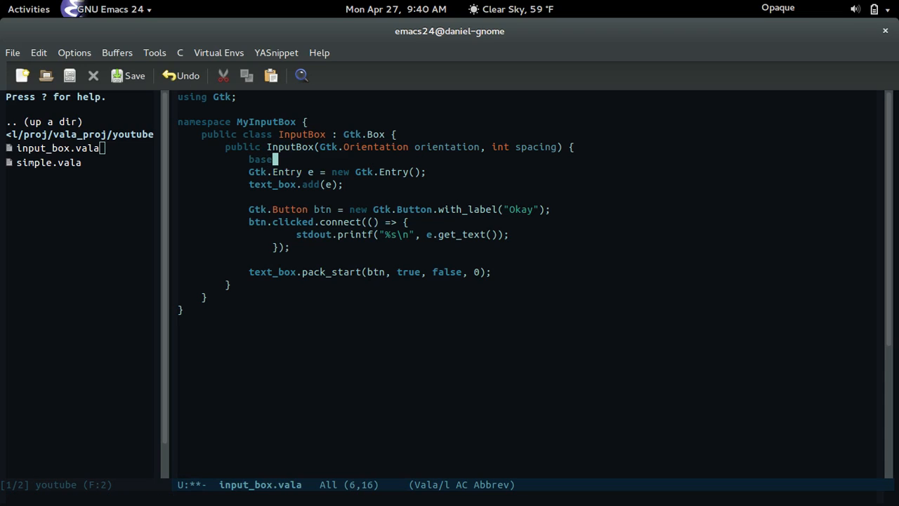
Try super(), base() and Object() calls as the constructor's first line, reverting the wrong attempts.
text(())
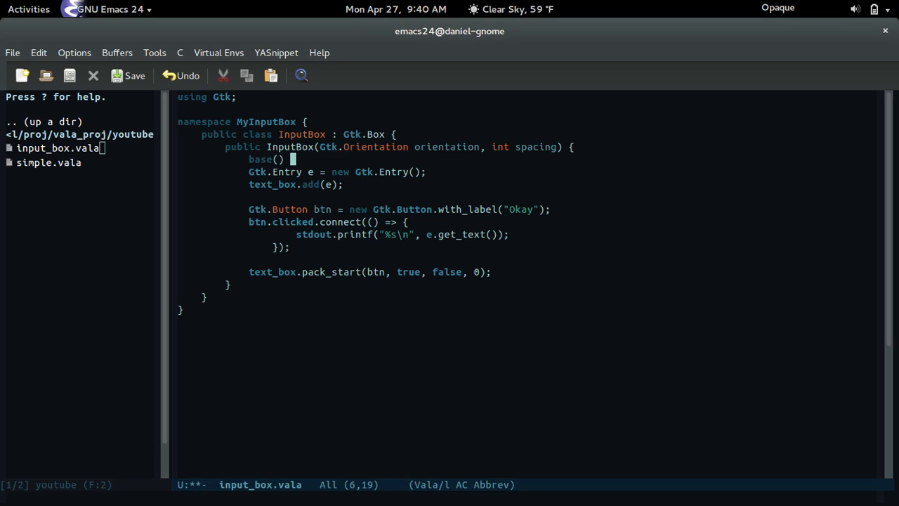
text(super)
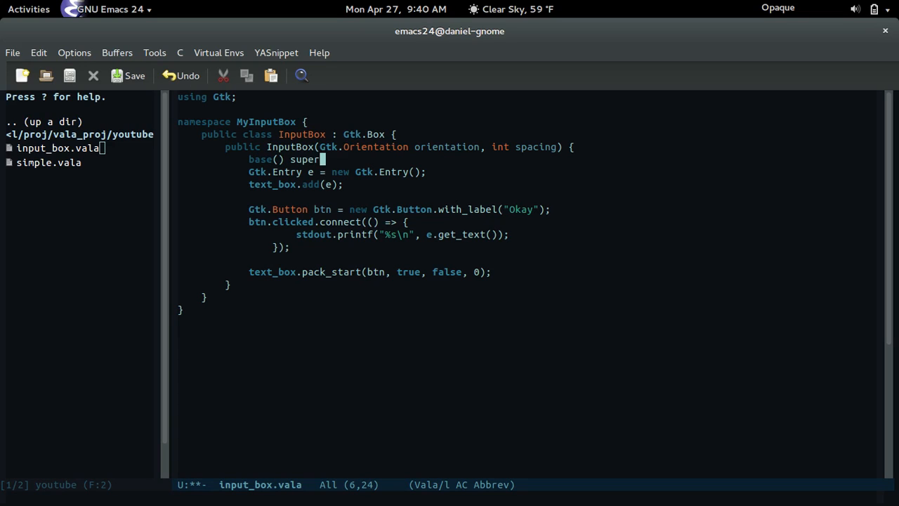
text(())
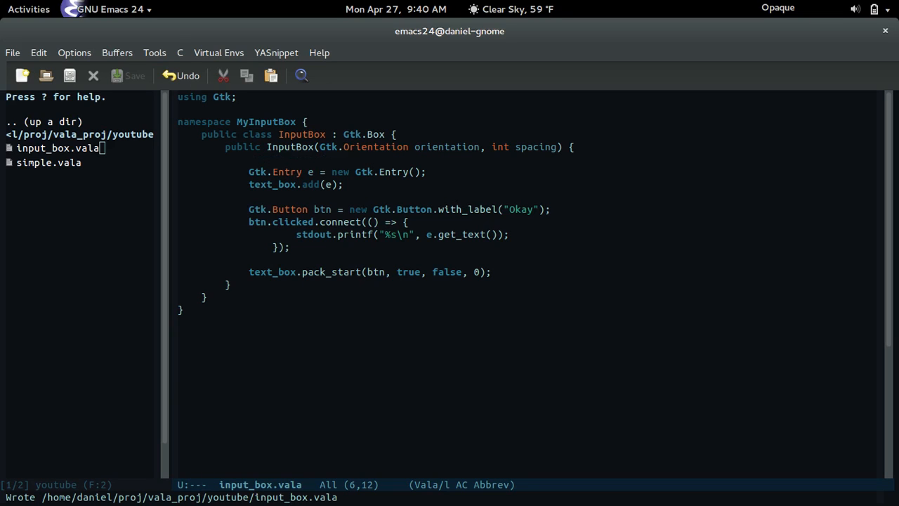
text(ba)
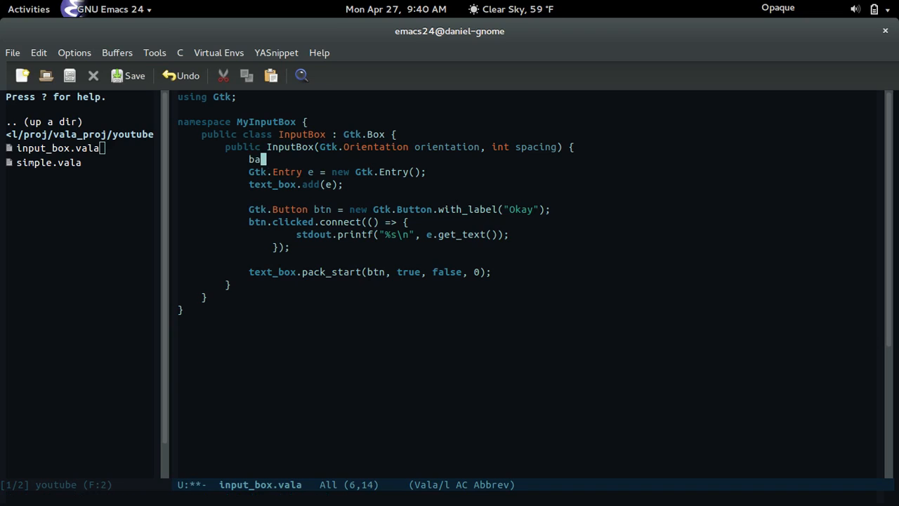
key(BackSpace)
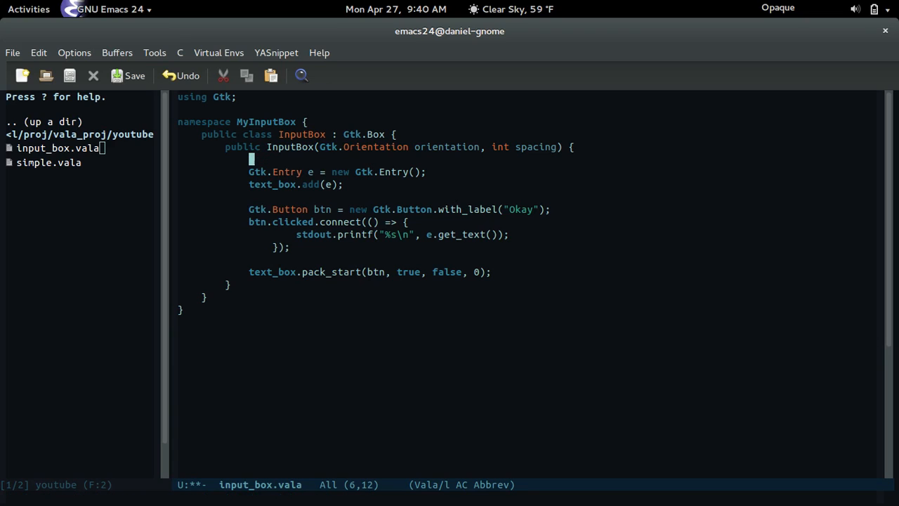
text(base())
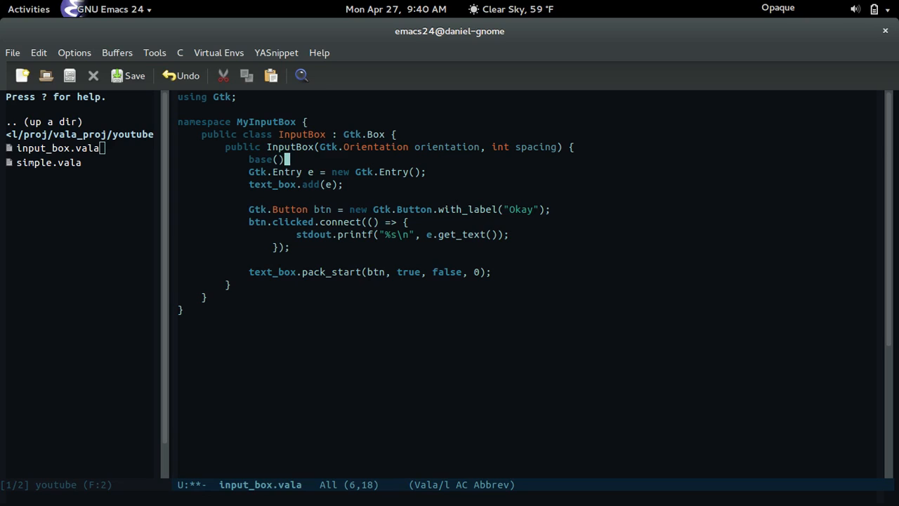
text(Obje)
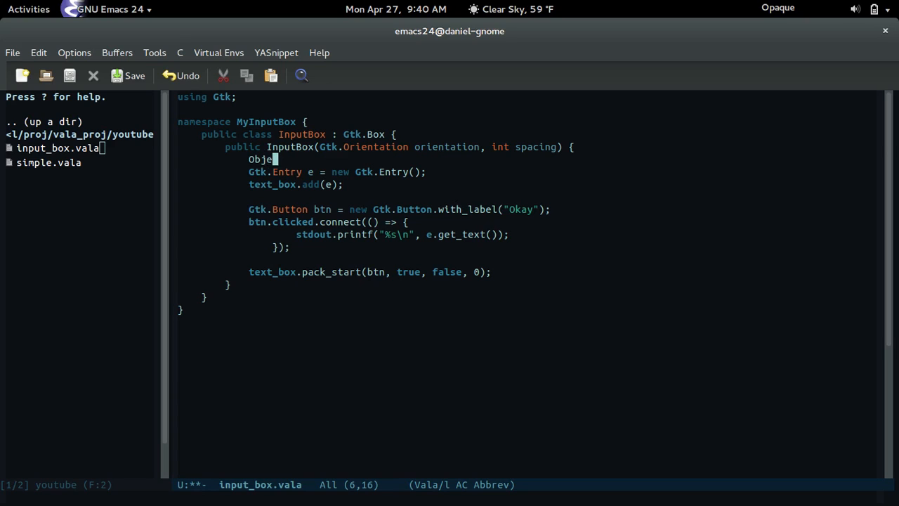
text(ct())
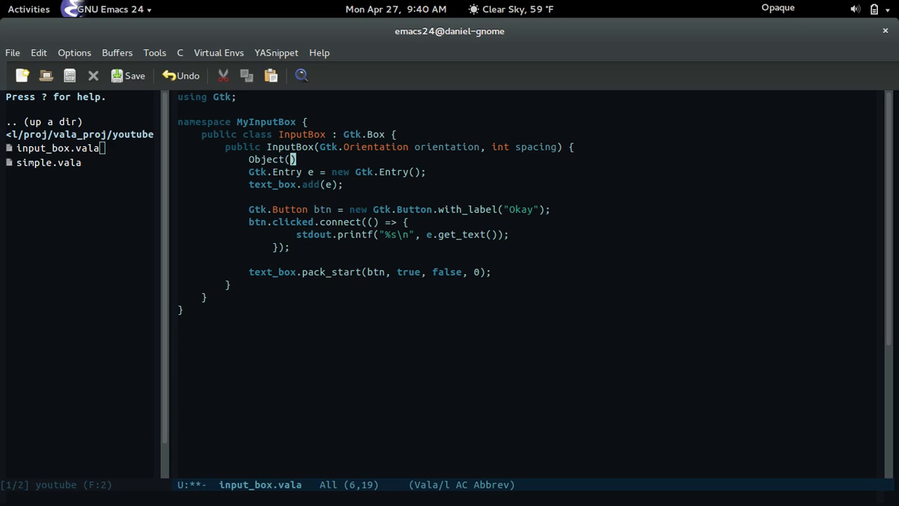
key(right)
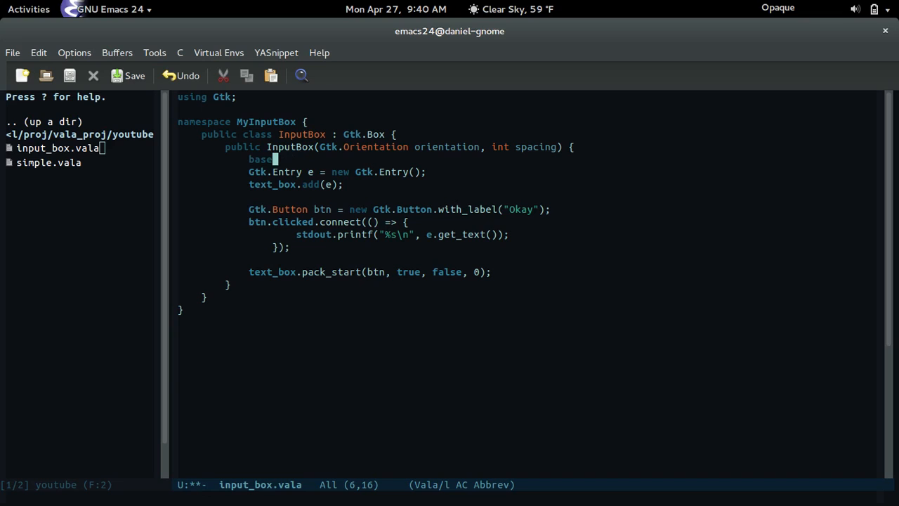
text((oalsdkfjla ,))
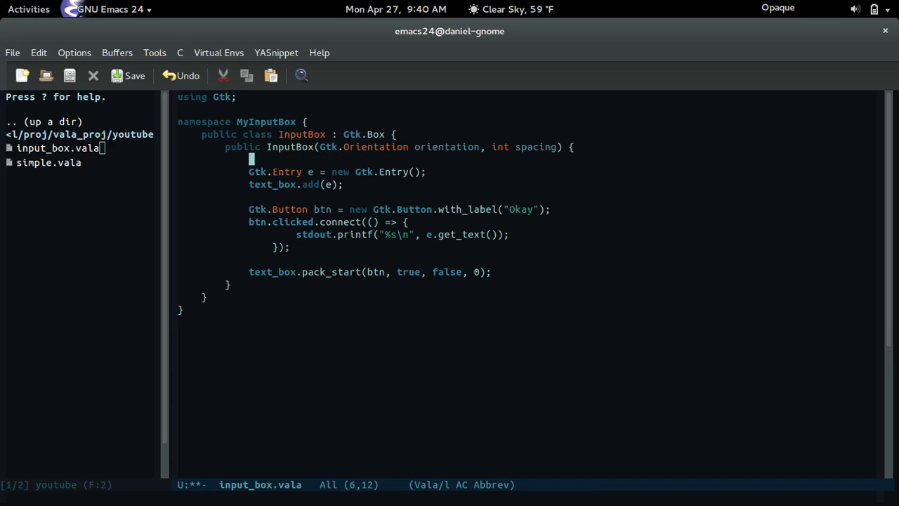
click(127, 76)
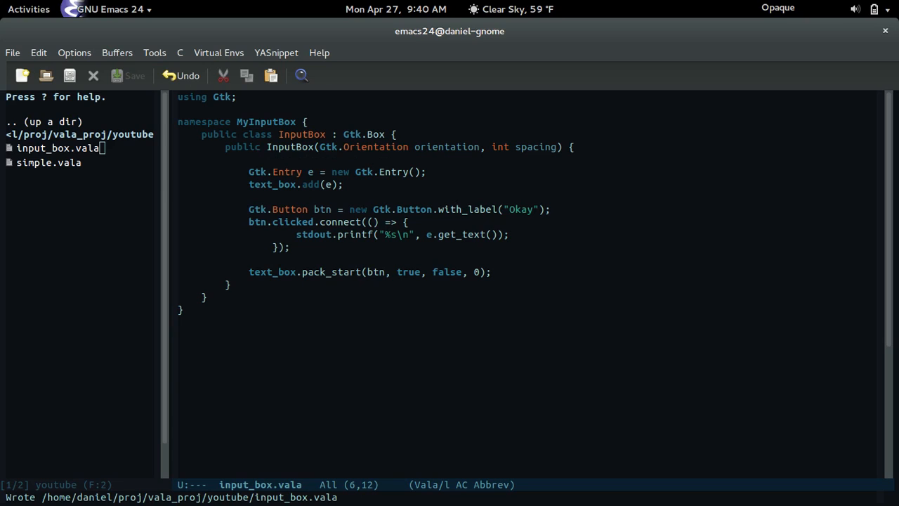
Settle on Object(orientation: orientation, spacing: spacing), save, and switch to simple.vala.
text(Object())
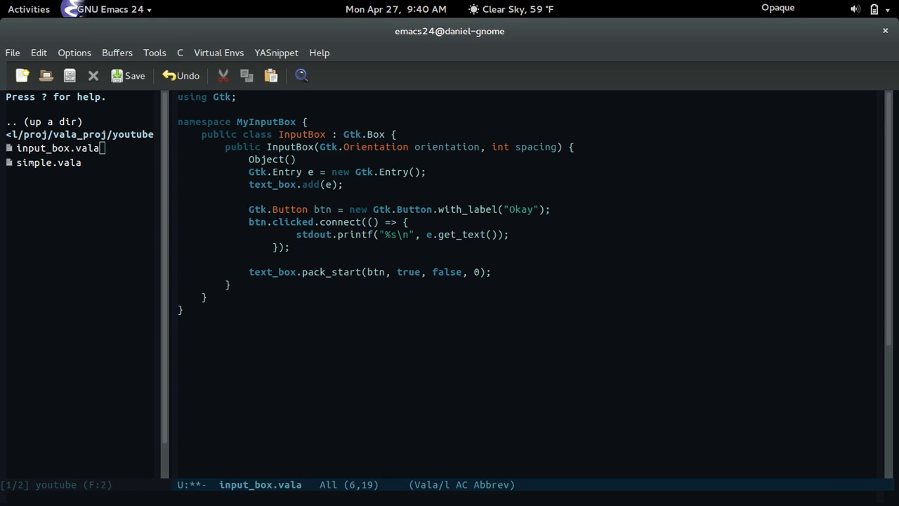
text(orientation:)
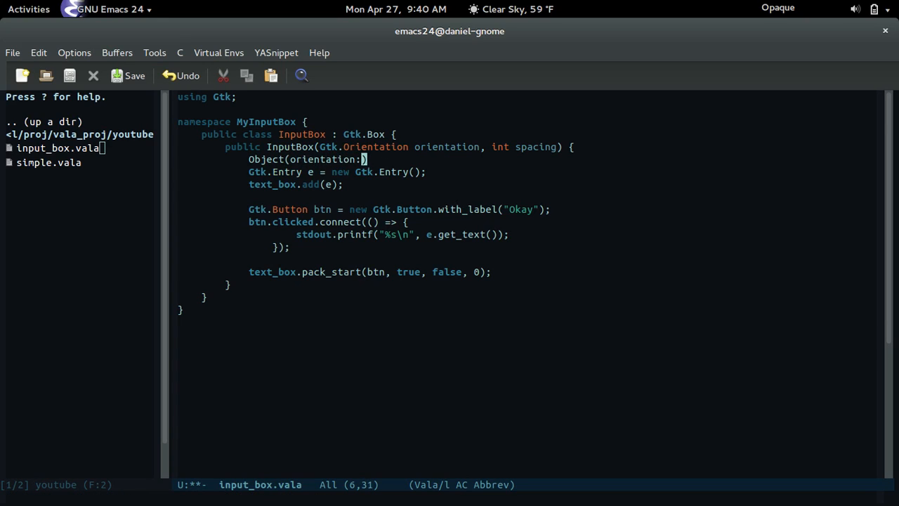
text(orientation,)
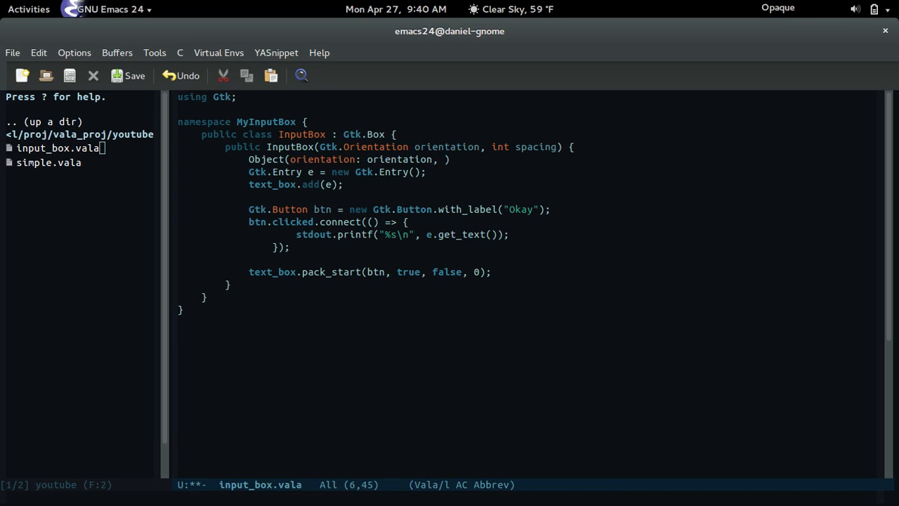
text(spacing:)
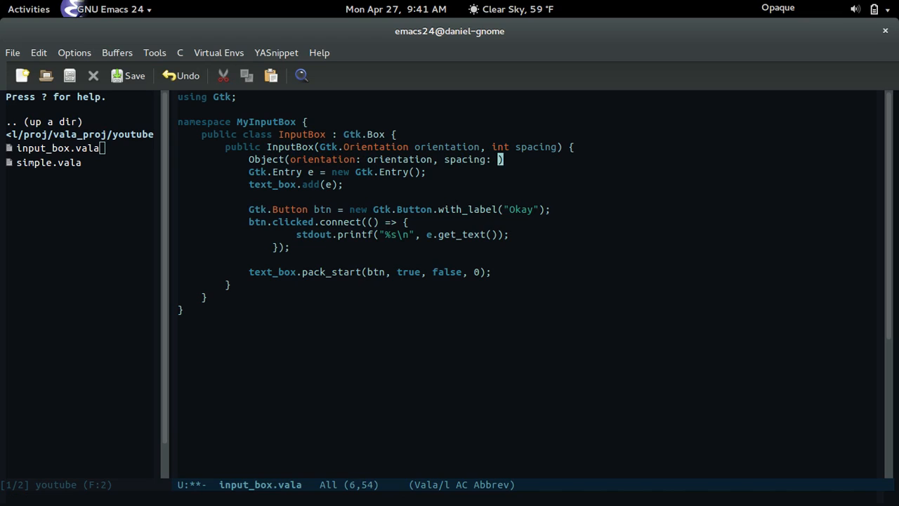
text(spacing))
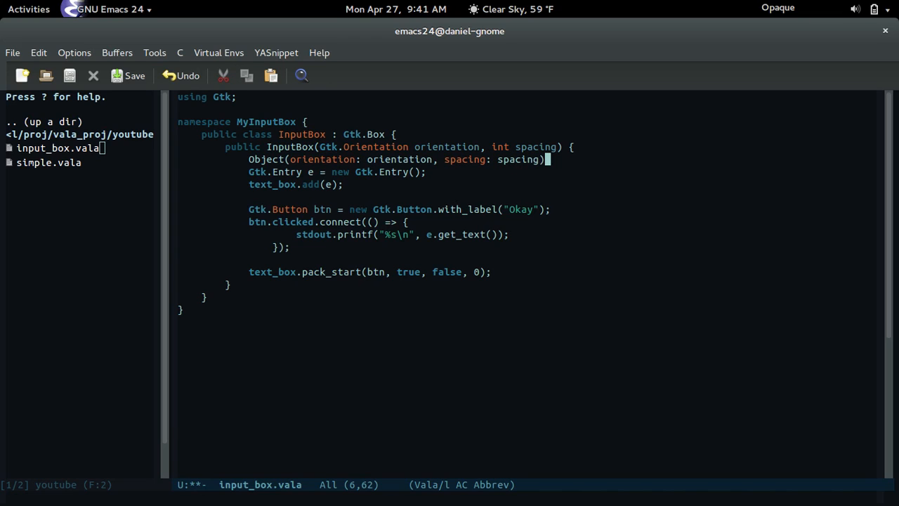
click(128, 76)
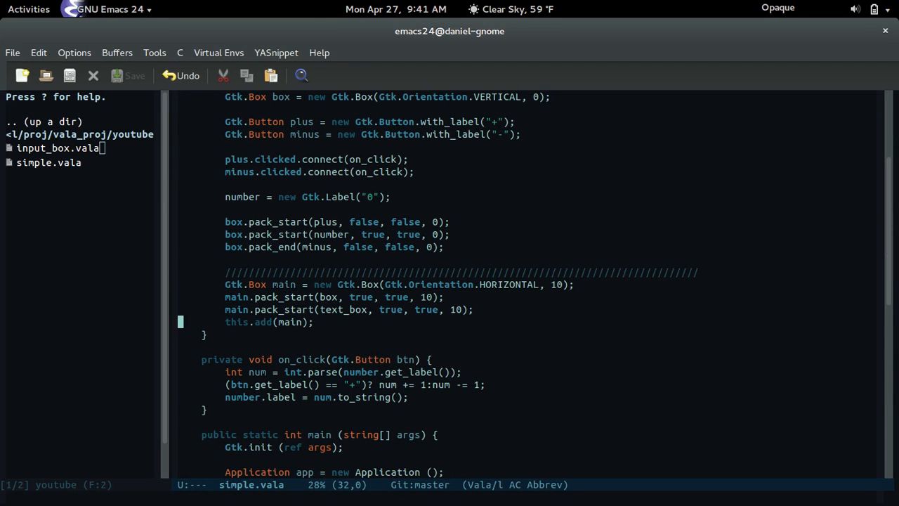
Replace the pack_start text_box argument with MyInputBox.InputBox(Gtk.Orientation.VERTICAL, 10).
click(351, 309)
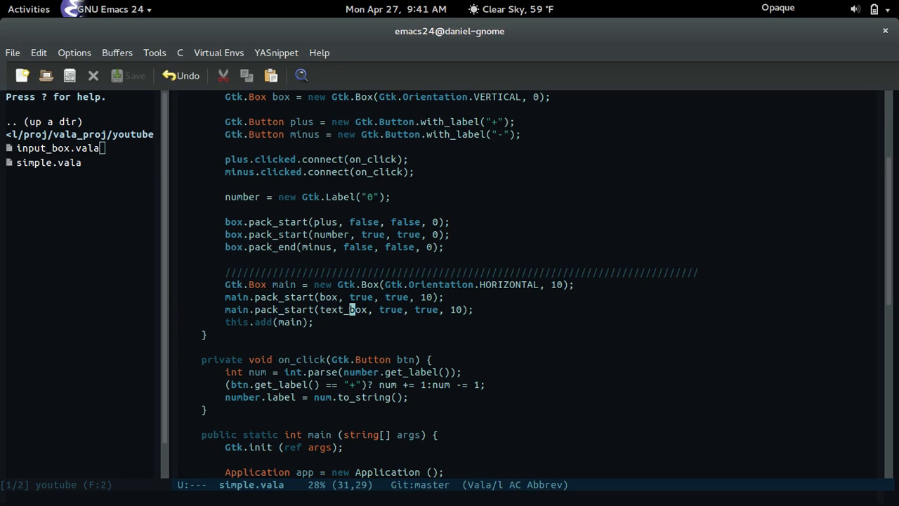
key(BackSpace)
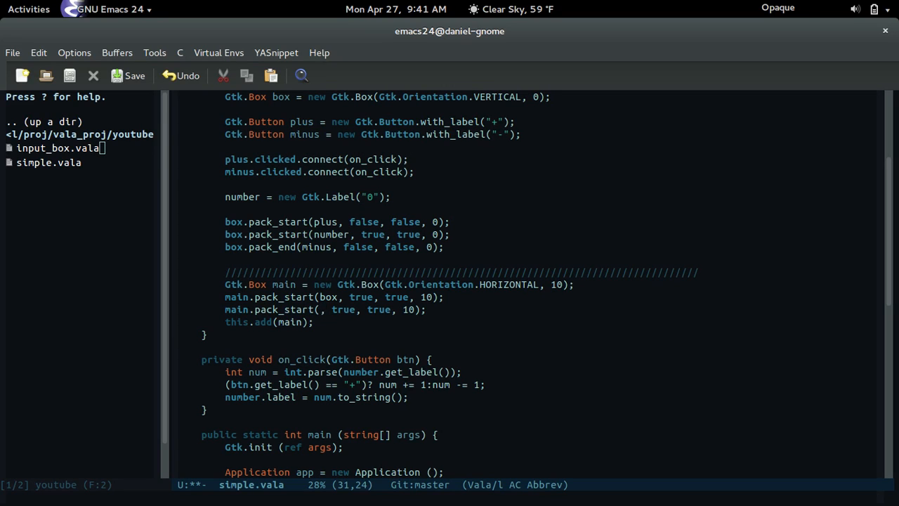
text(MyInputBox.)
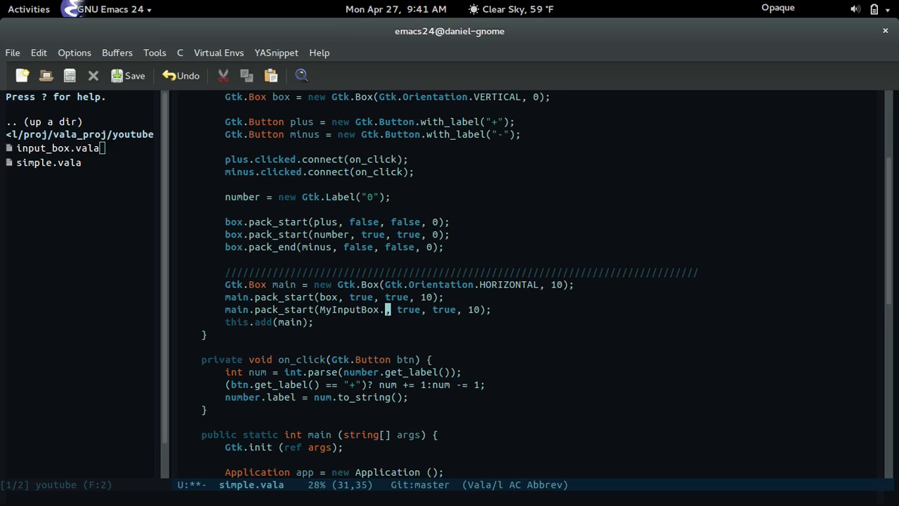
text(InputBox)
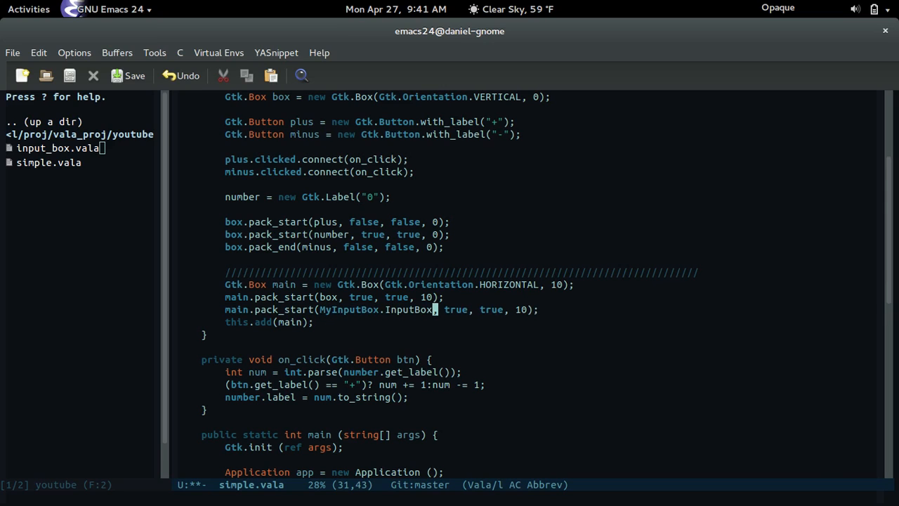
text(()
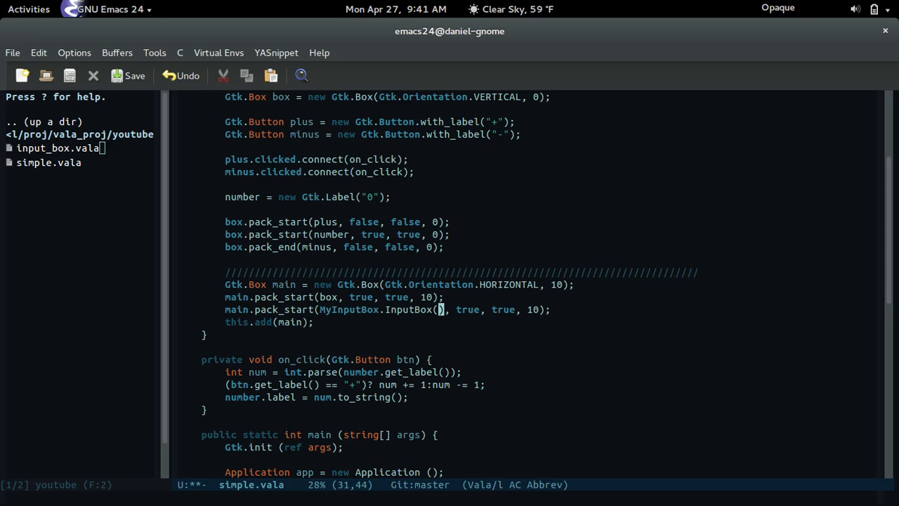
text(Gtk.Orientation.VERTICAL,)
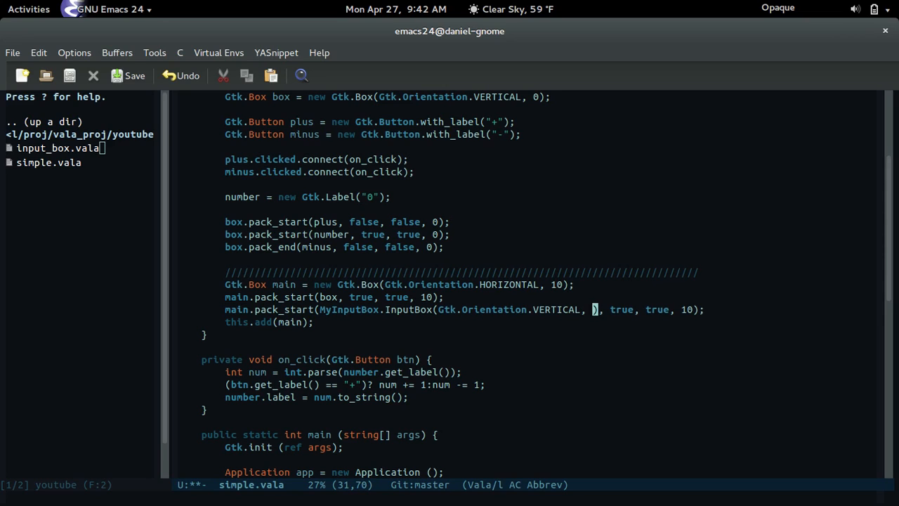
text(10)
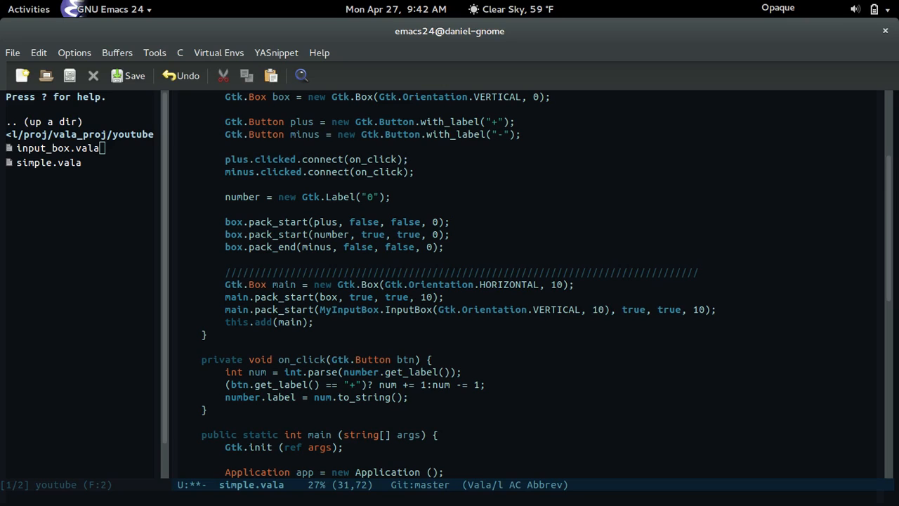
click(322, 309)
text(usi)
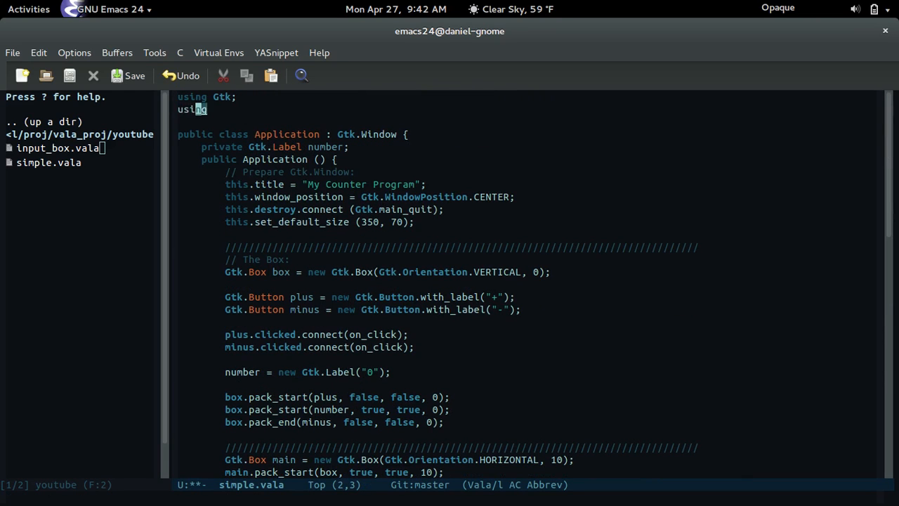
Add 'using MyInputBox;', make the call 'new MyInputBox.InputBox(...)', save, and start M-x shell.
text(MyInputBox;)
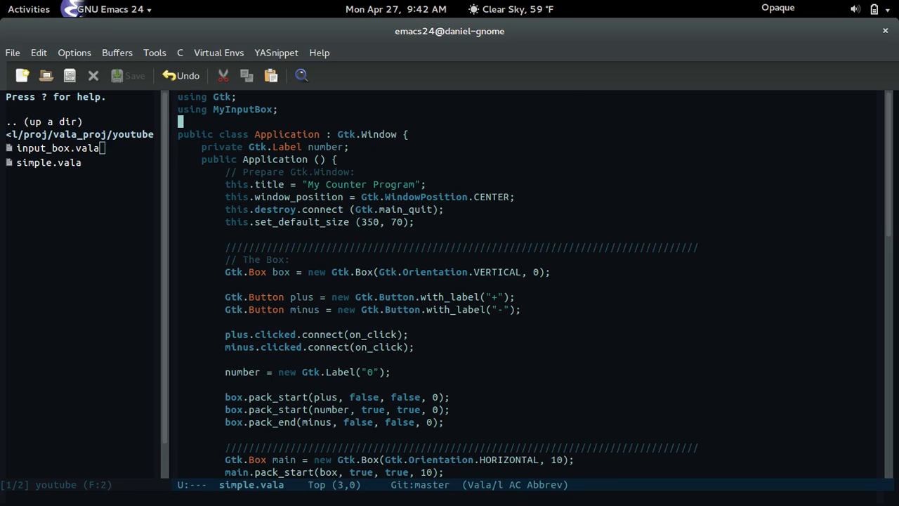
scroll(down, 3)
text(main.pack_start(new InputBox(Gtk.Orientation.VERTICAL, 10), true, true, 10);)
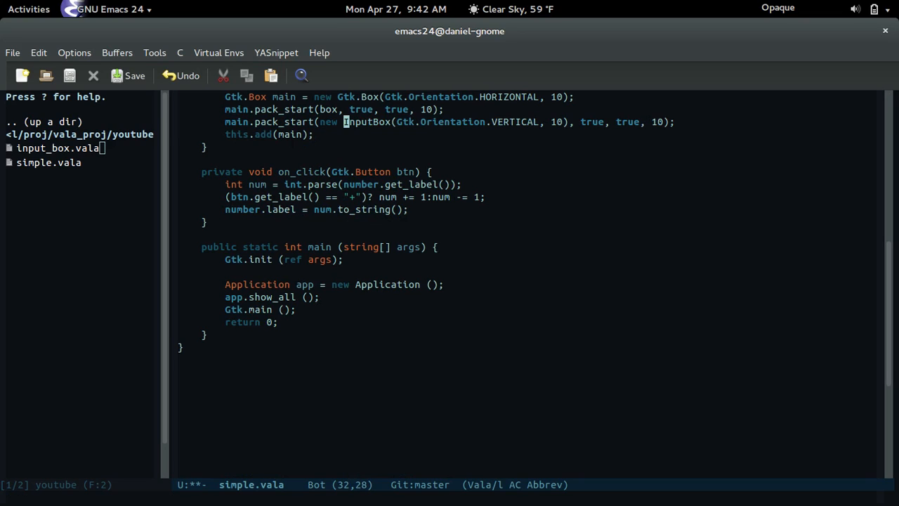
click(128, 75)
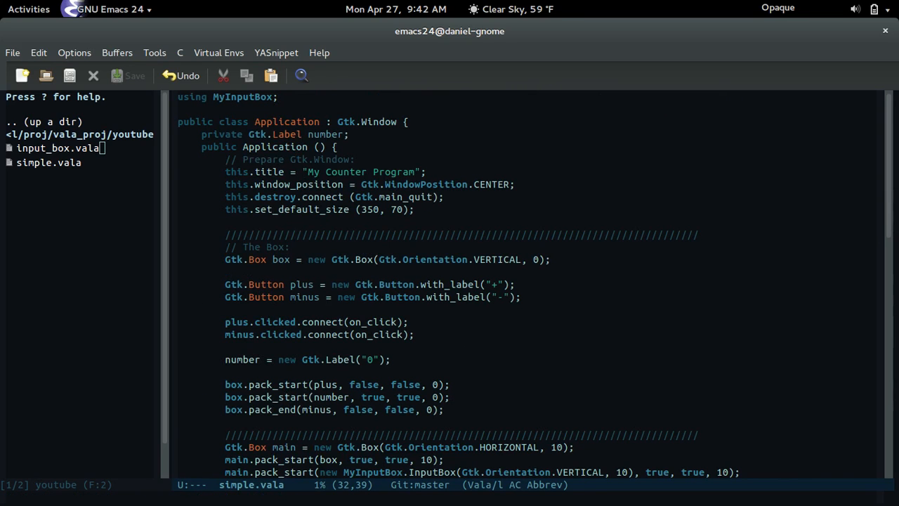
text(hse)
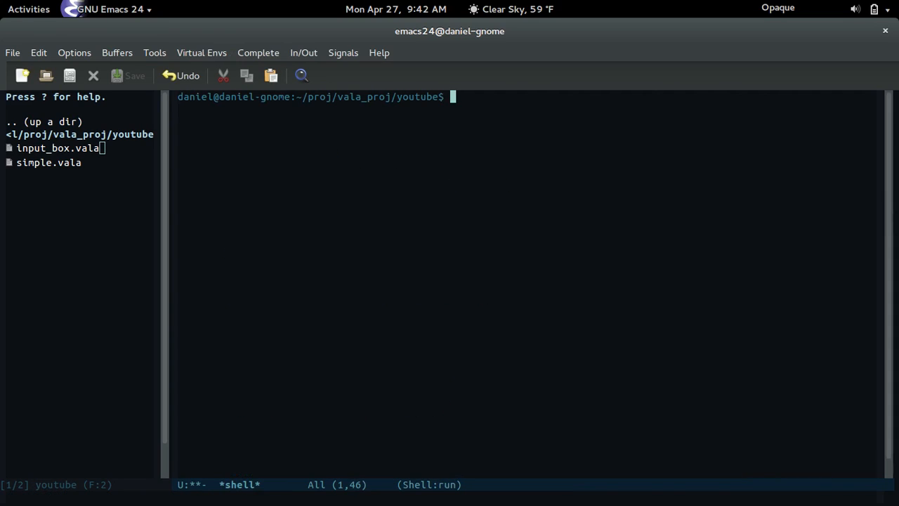
Compile with valac --pkg=gtk+-3.0 simple.vala input_box.vala, ls, run ./simple and try the input box.
text(valac --pkg)
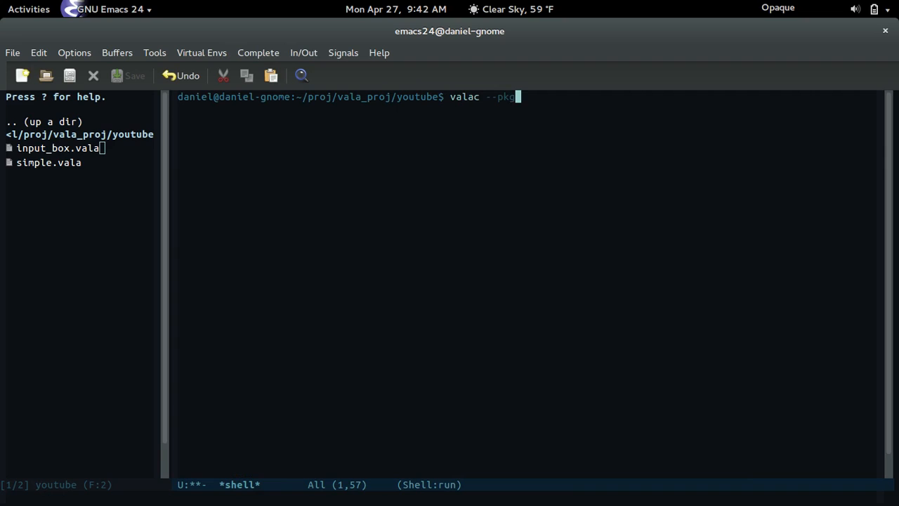
text(=gtk+-3)
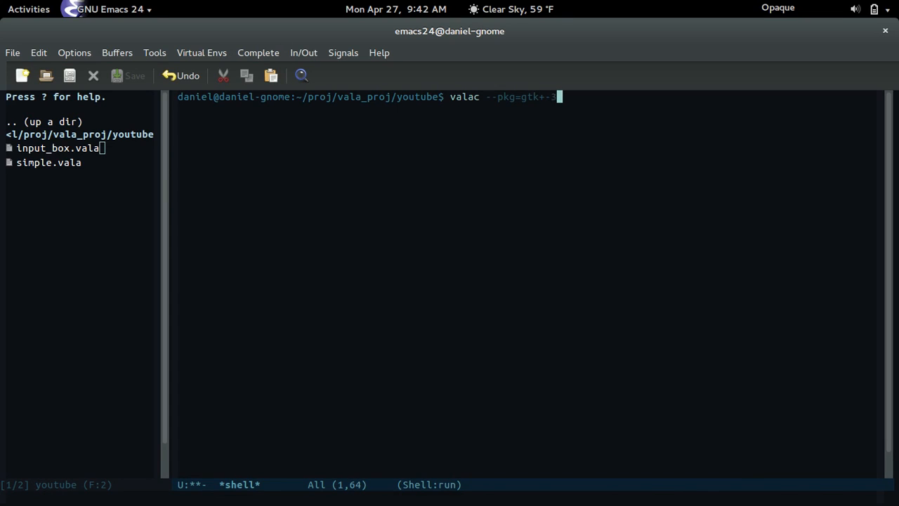
text(3.0 simple.vala input_box.vala)
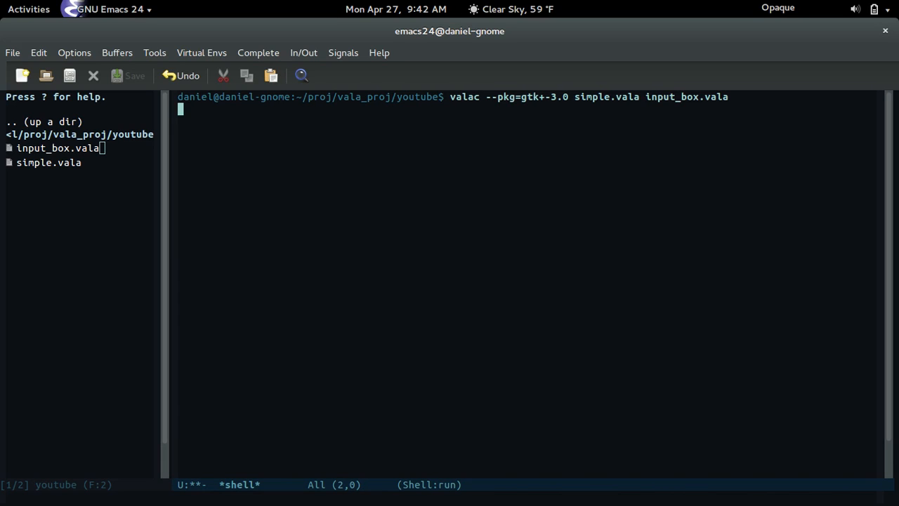
text(l)
text(./)
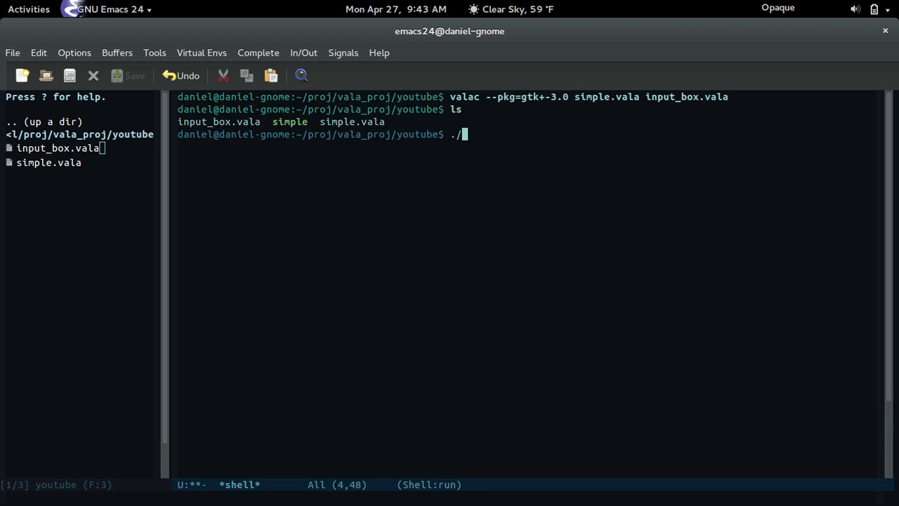
text(simple)
key(Return)
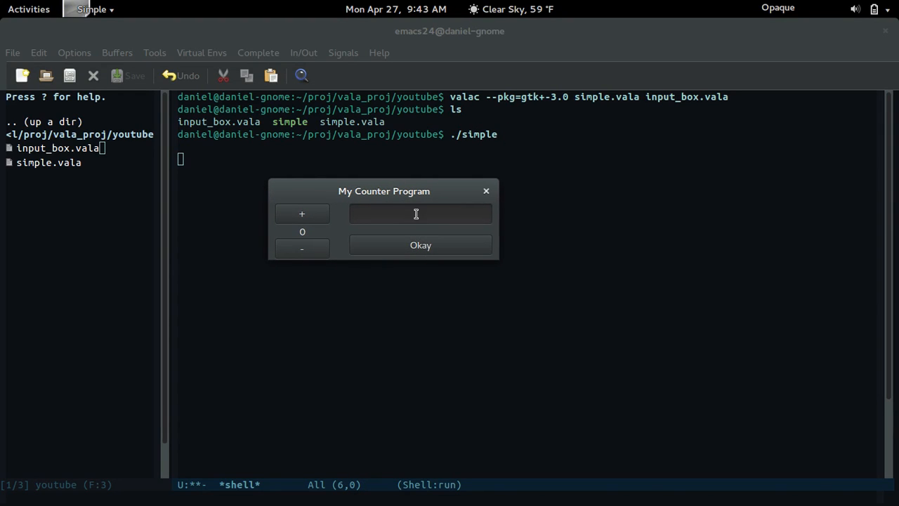
click(420, 244)
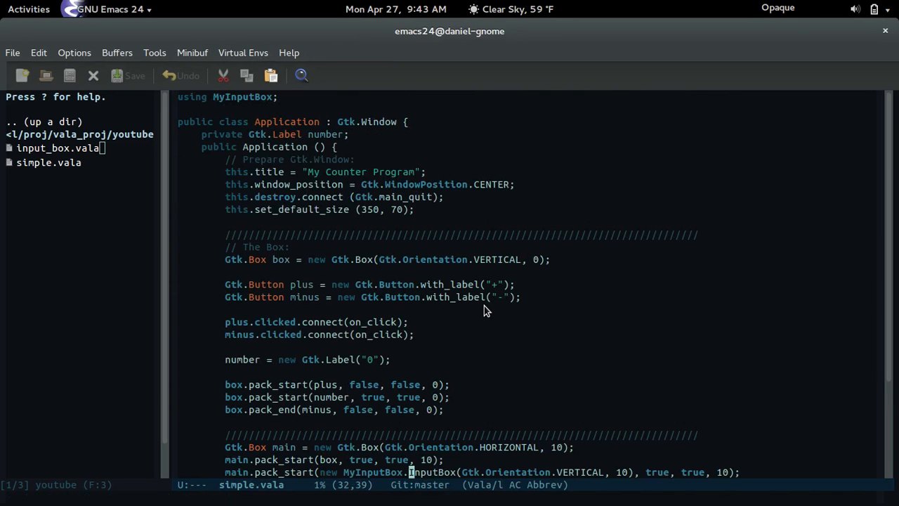
Change the button handler's printf string in input_box.vala to "Hello ME\n".
click(60, 147)
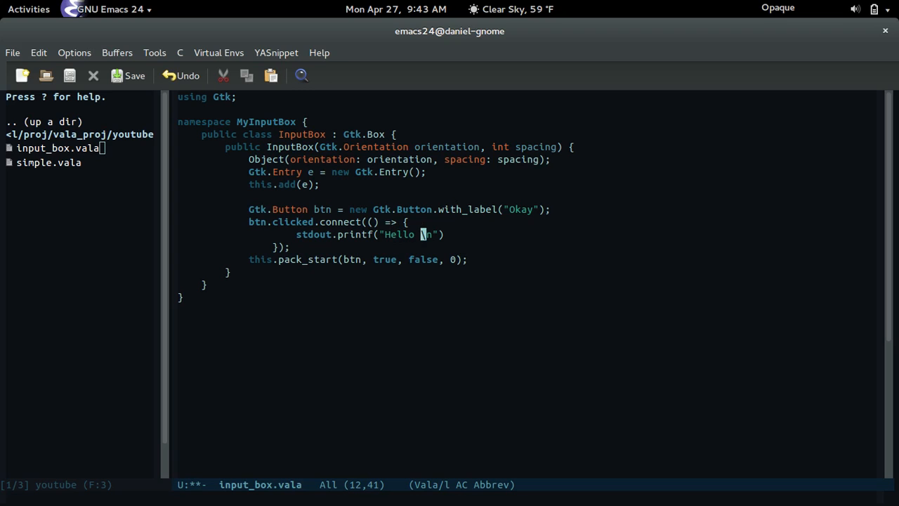
text(ME)
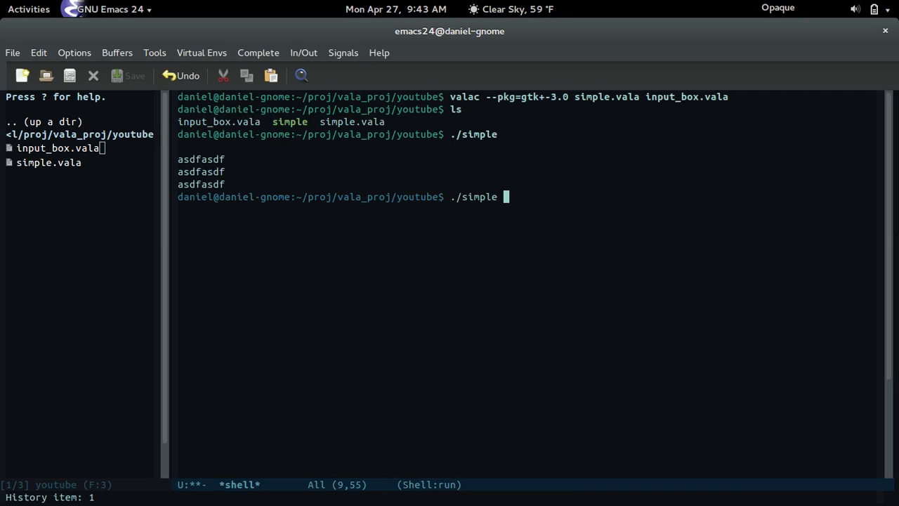
Recompile and rerun ./simple, click Okay to print Hello ME repeatedly, then close the window.
key(Return)
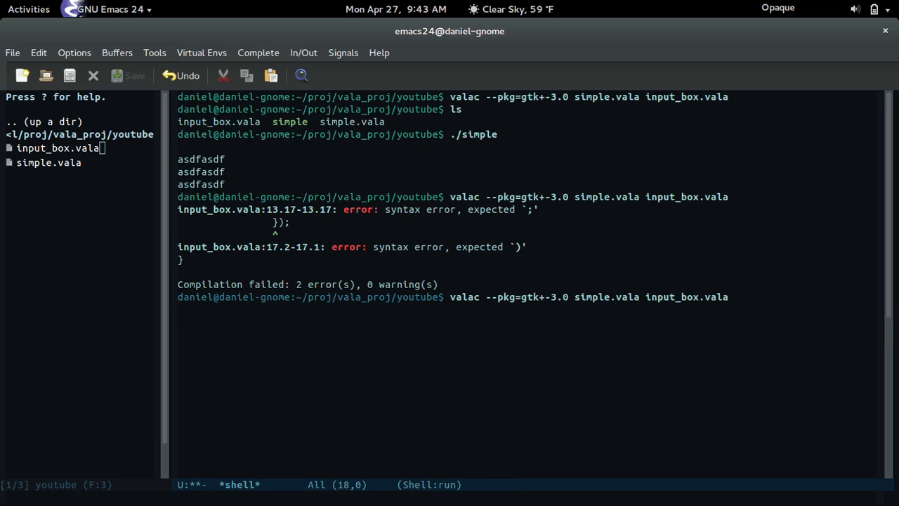
text(ls)
text(./simple)
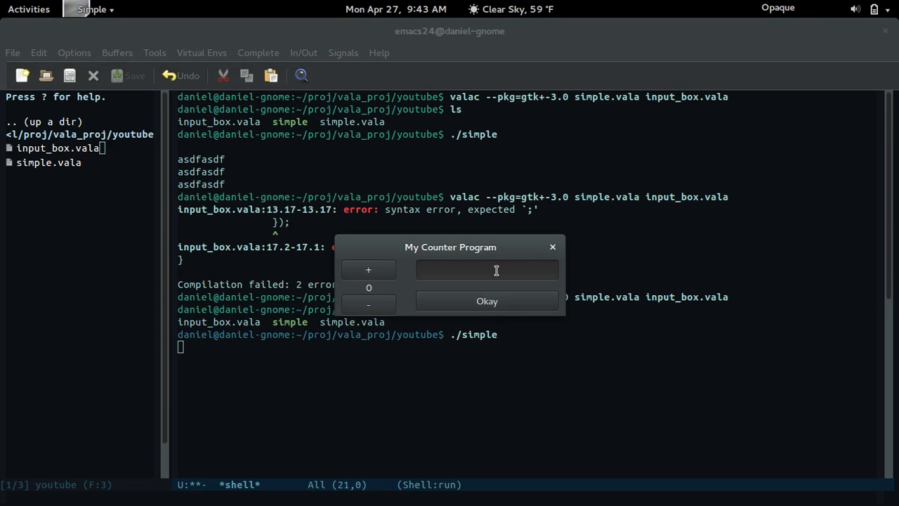
click(487, 301)
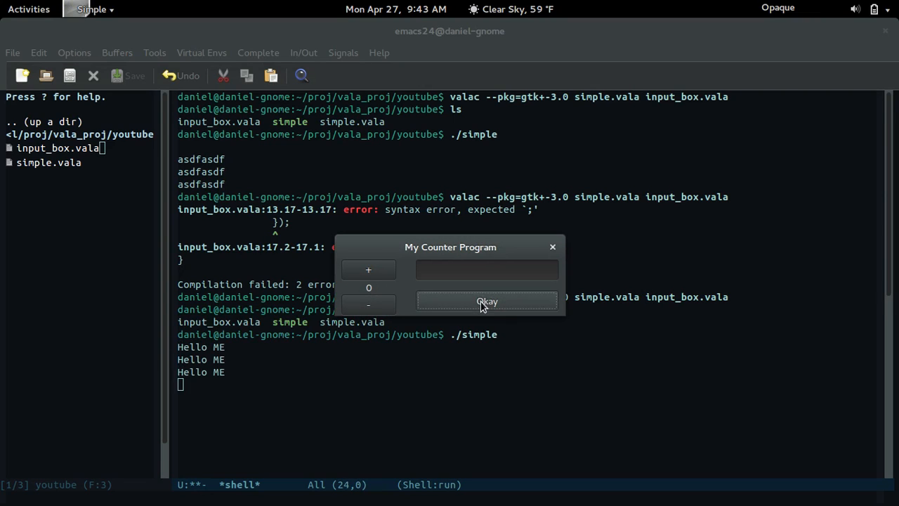
click(487, 301)
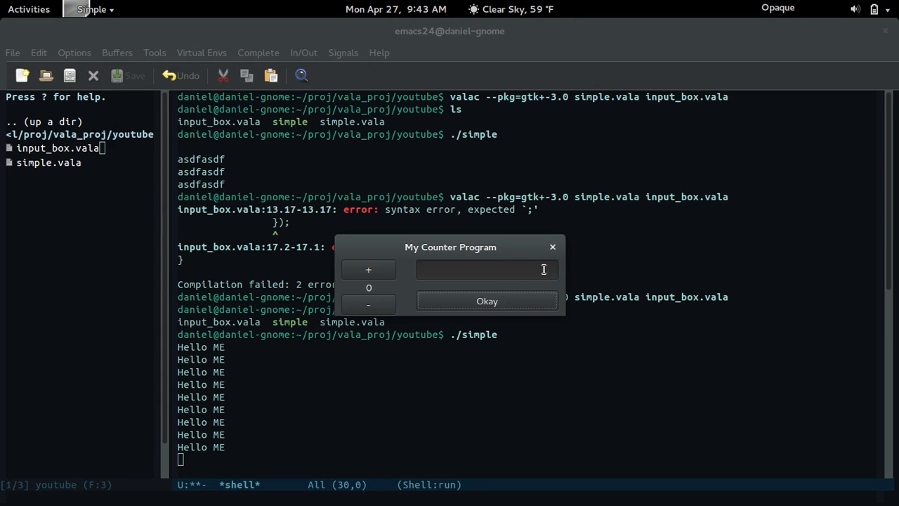
click(486, 301)
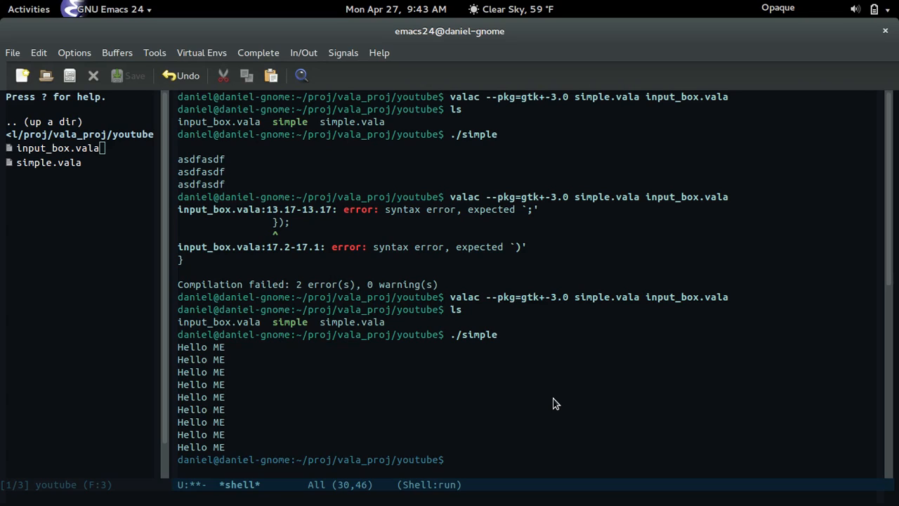